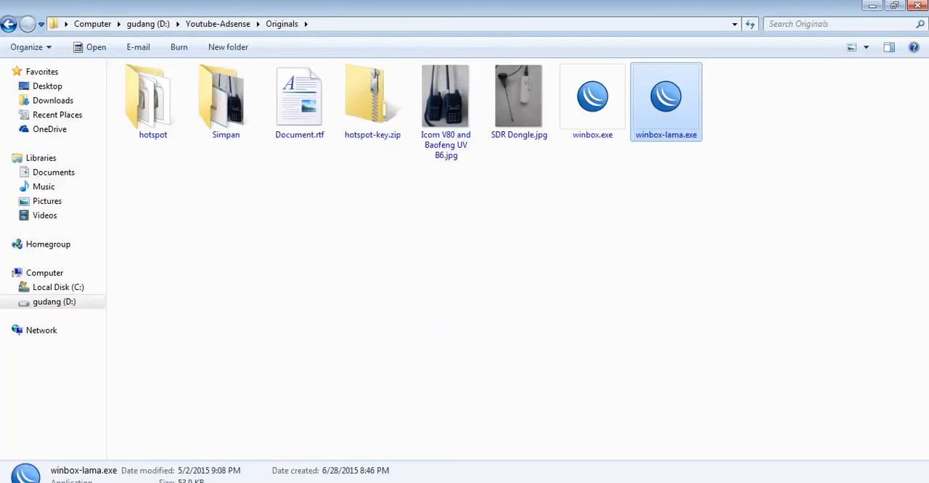
Step: Launch winbox-lama.exe, connect to the router as admin, and select the modem address line in the notes
double_click(665, 97)
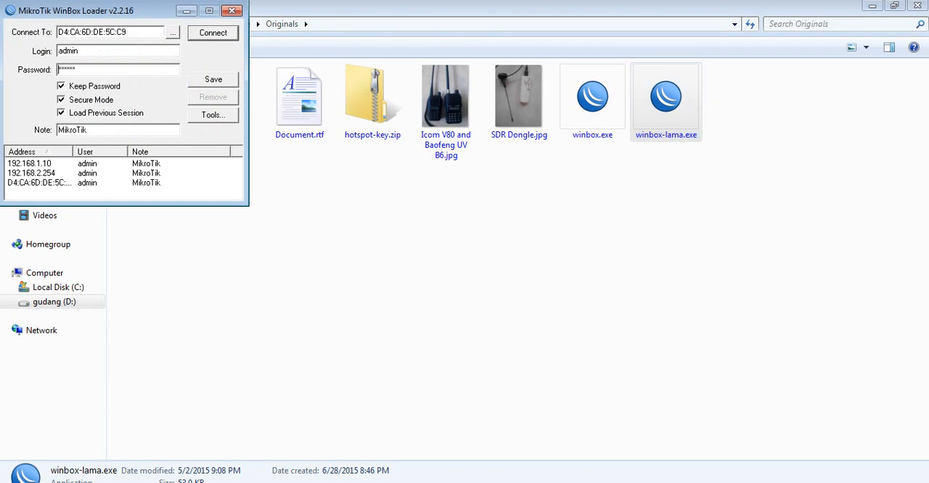
left_click(172, 32)
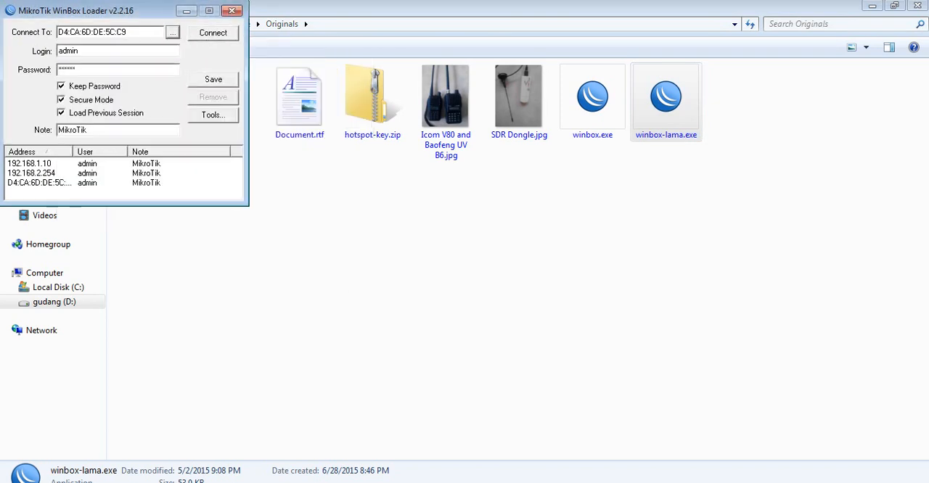
left_click(212, 32)
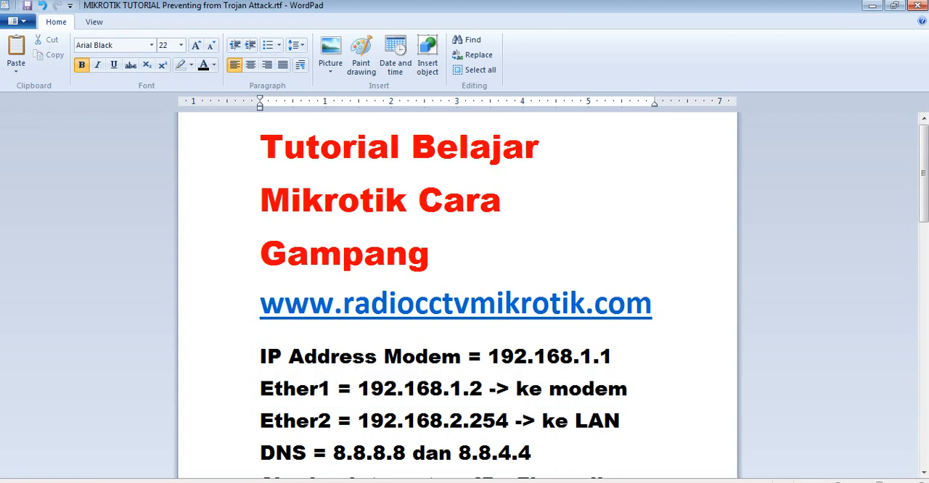
triple_click(436, 389)
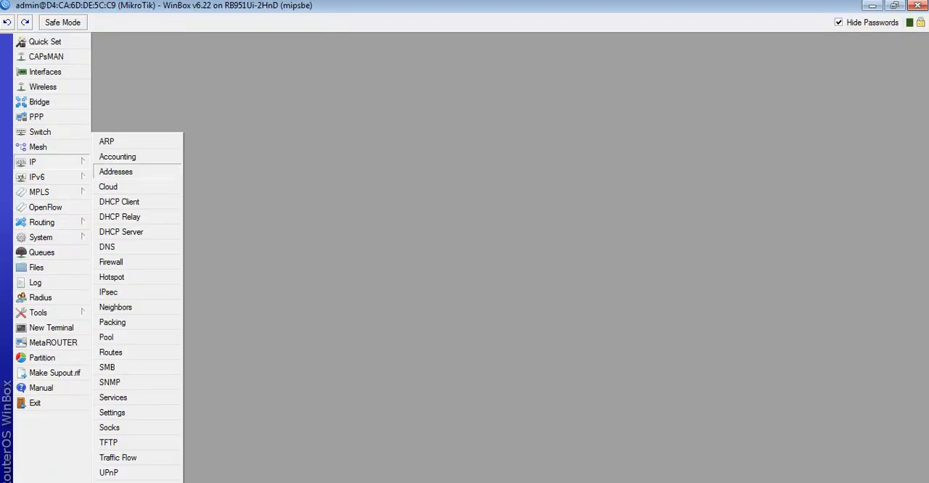
Step: Add the address 192.168.1.2/255.255.255.0 on ether1 under IP > Addresses
left_click(116, 172)
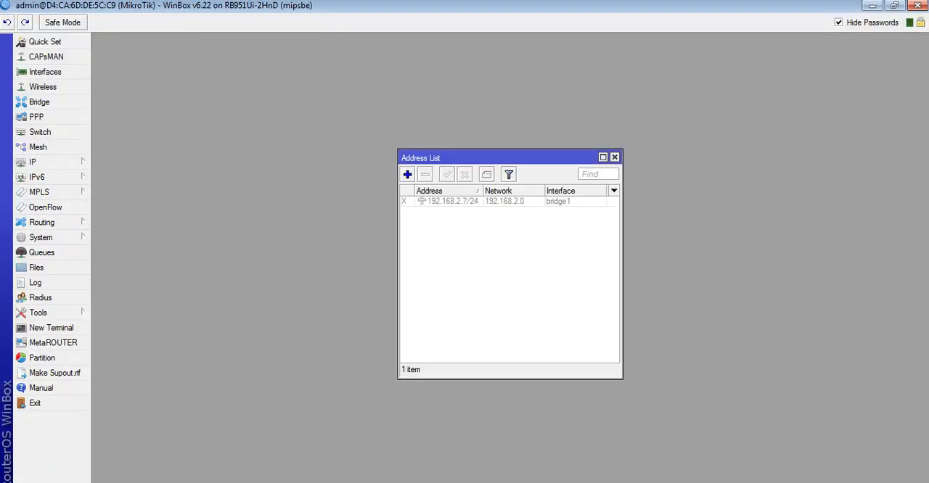
left_click(407, 174)
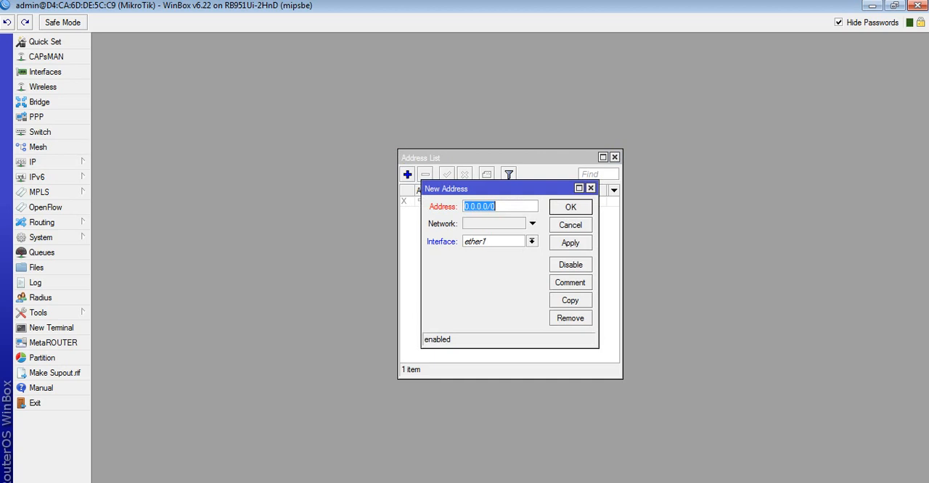
type("19")
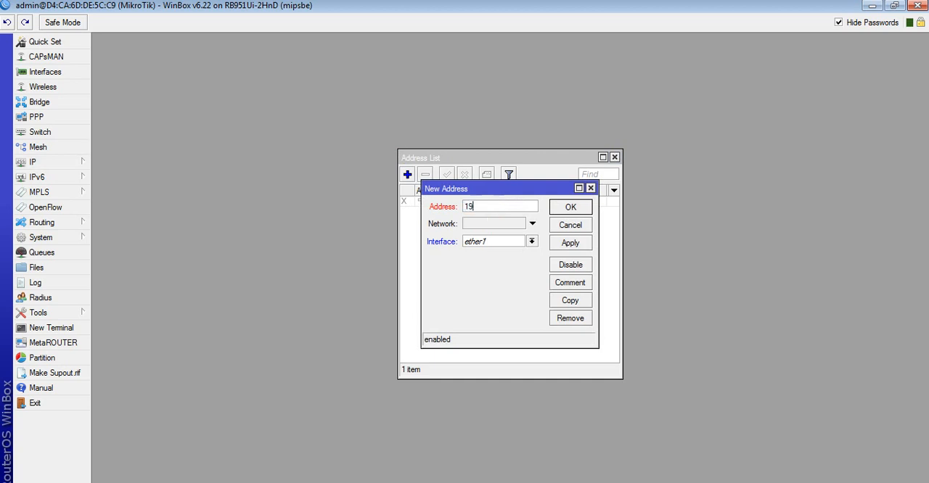
type("2.168.1.")
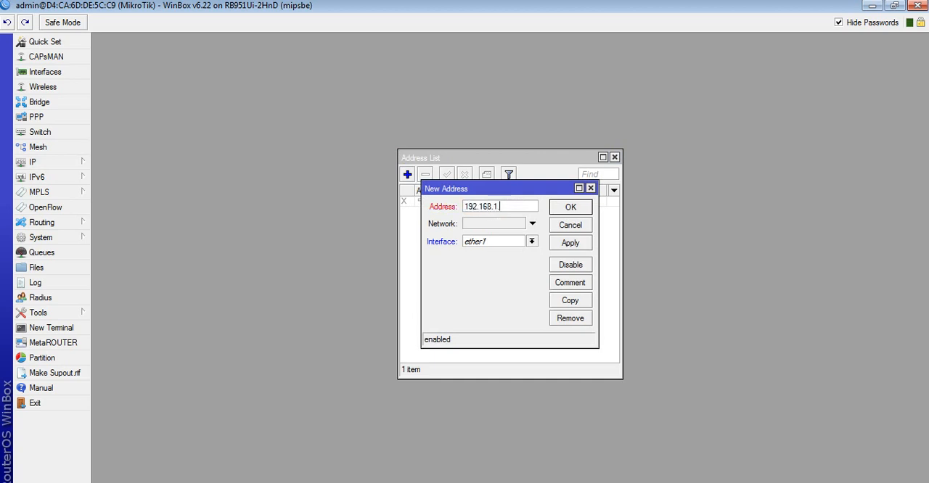
type("2")
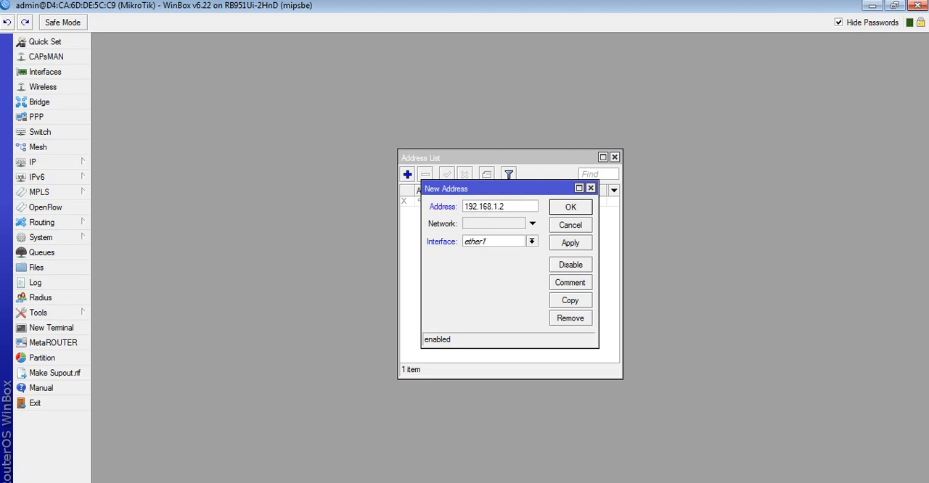
type("/255")
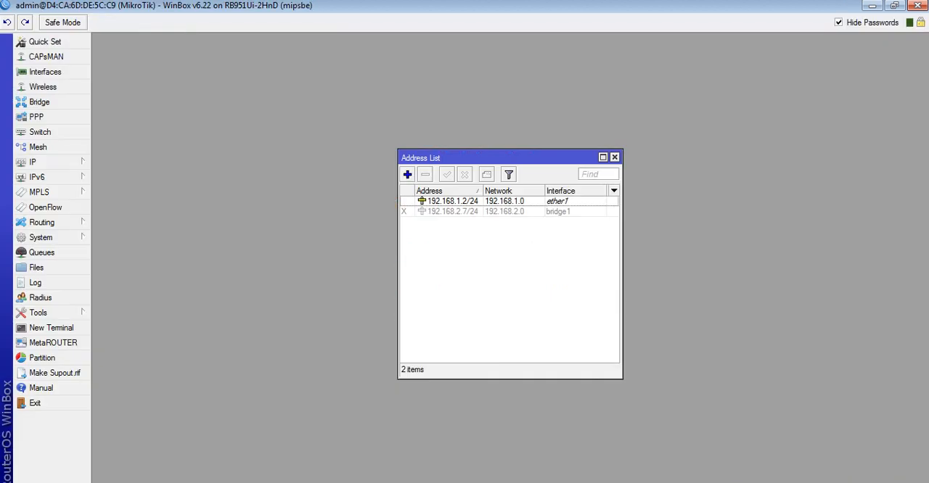
Step: Assign 192.168.2.254/255.255.255.0 to ether2, then bring the setup notes back into view
left_click(407, 174)
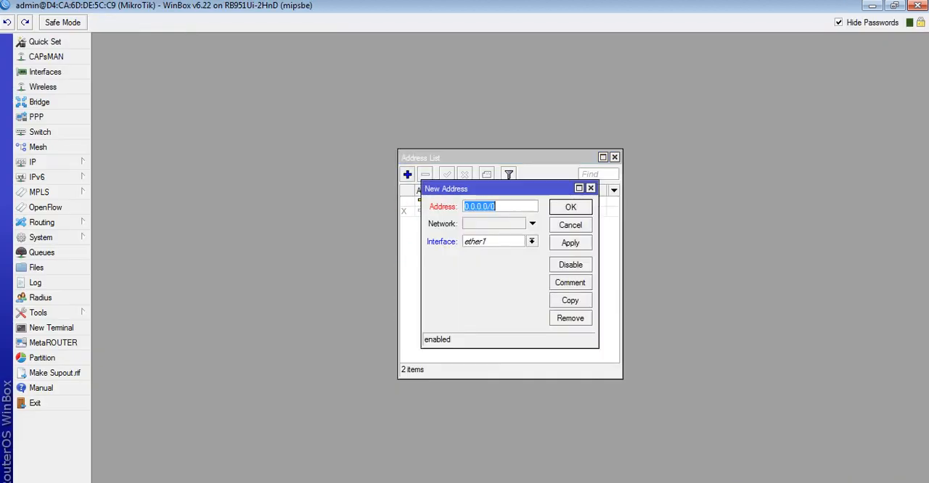
type("192.1")
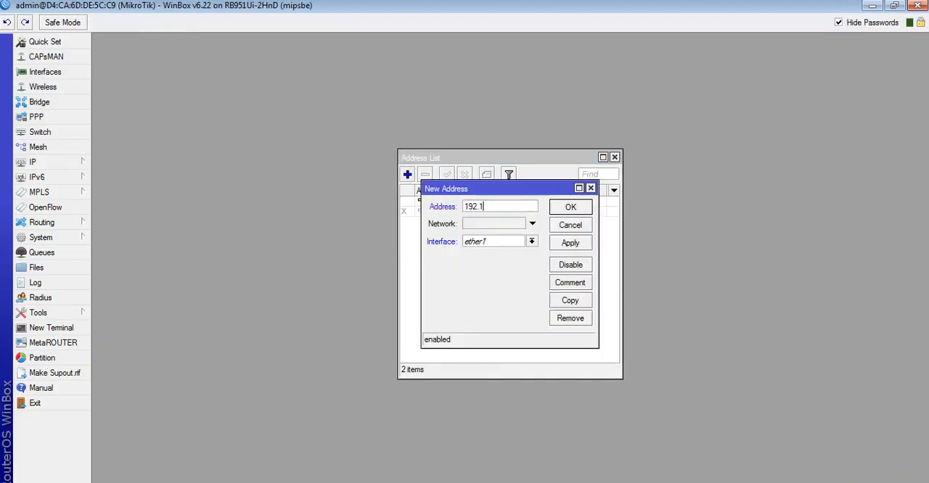
type("68.2.254")
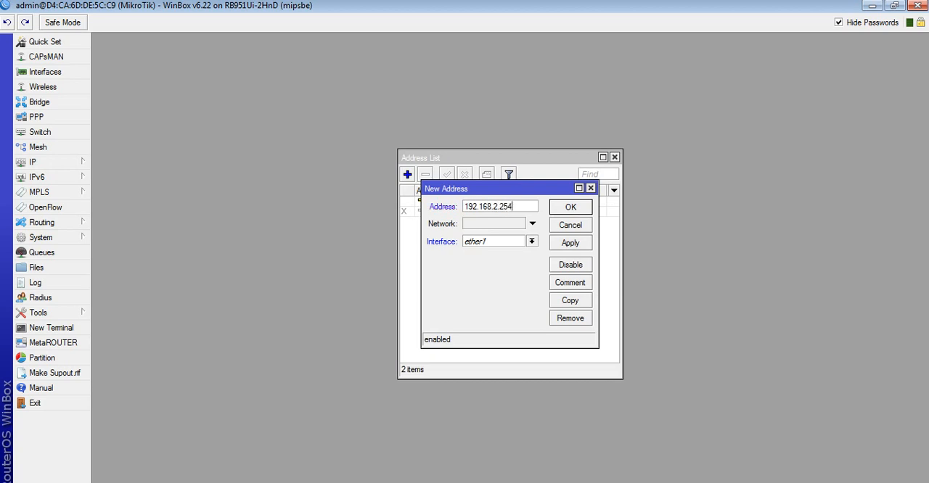
type("/255.255.255.0")
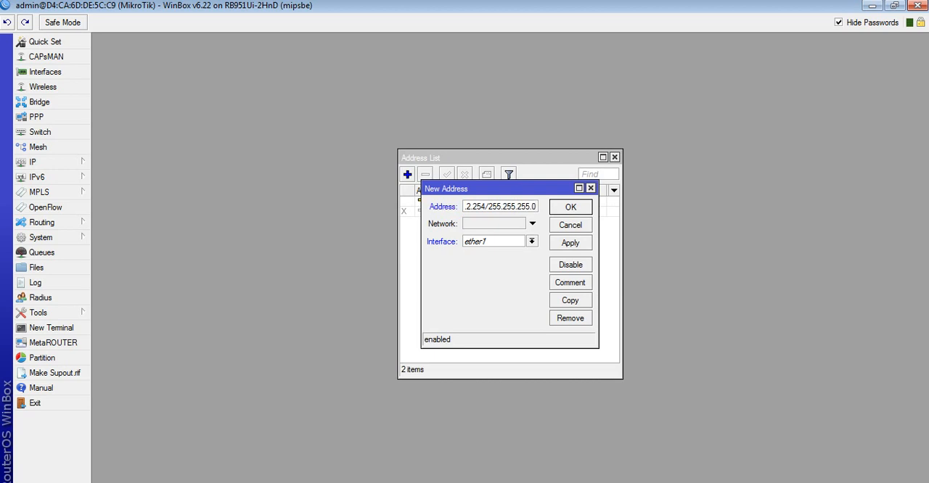
left_click(531, 241)
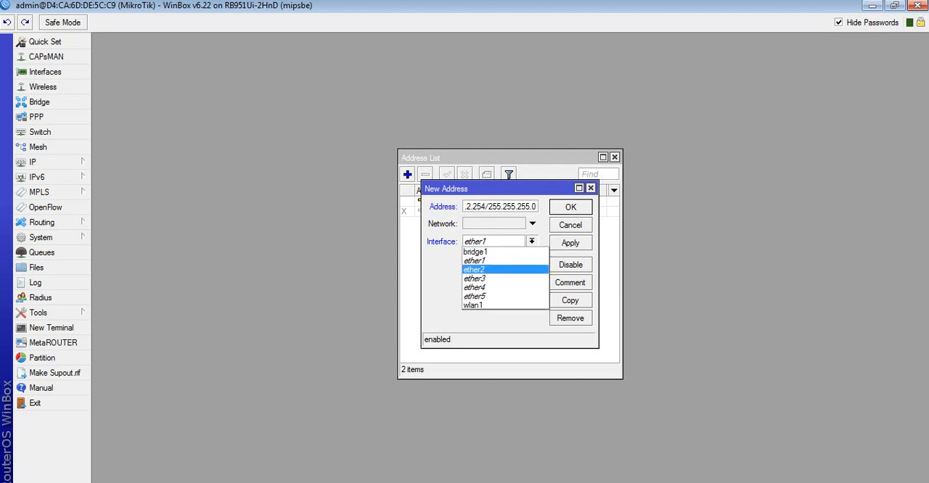
left_click(474, 270)
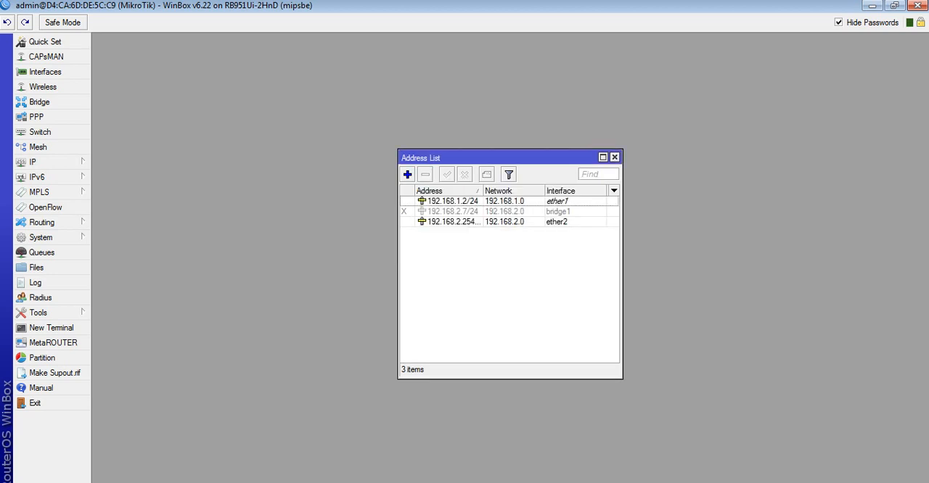
left_click(615, 157)
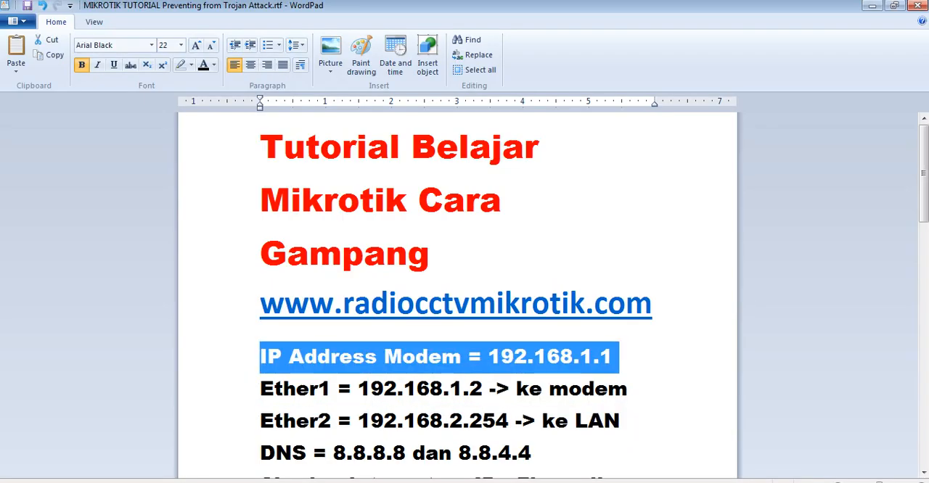
Step: Append '= Gateway' after the modem address 192.168.1.1 in the WordPad notes
left_click(612, 356)
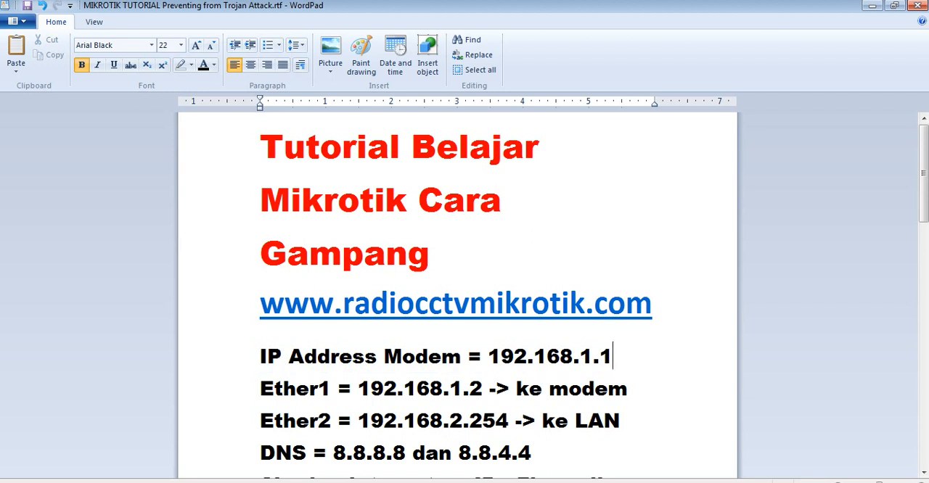
type("= Gatwa")
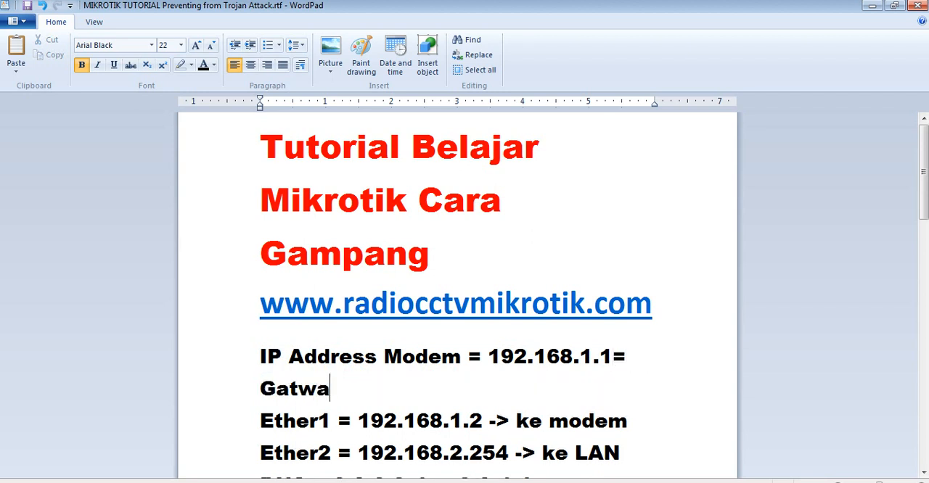
key("Backspace")
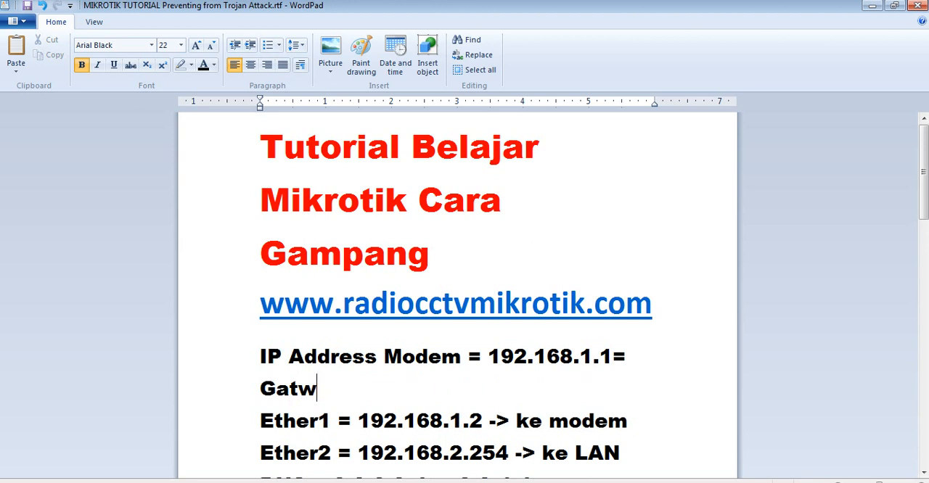
type("e")
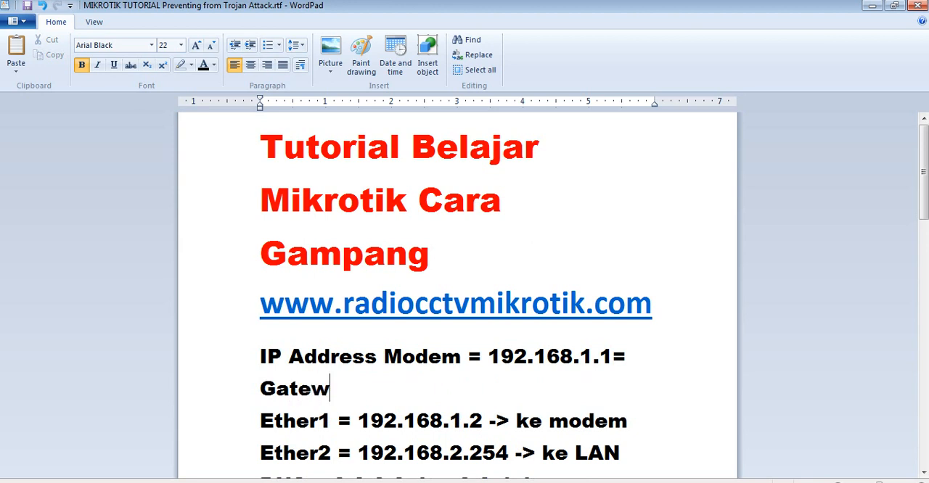
type("ay")
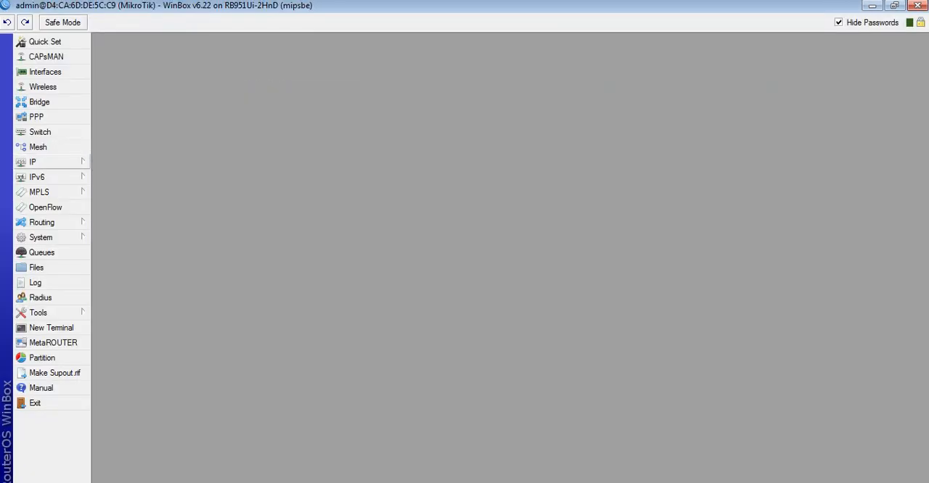
Step: Add a static route 0.0.0.0/0 via gateway 192.168.1.1 and close the Route List
left_click(32, 161)
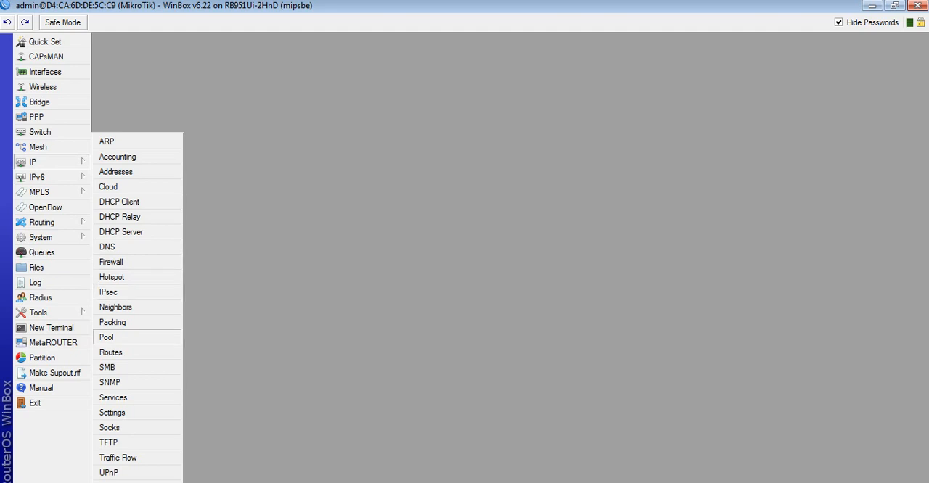
left_click(110, 352)
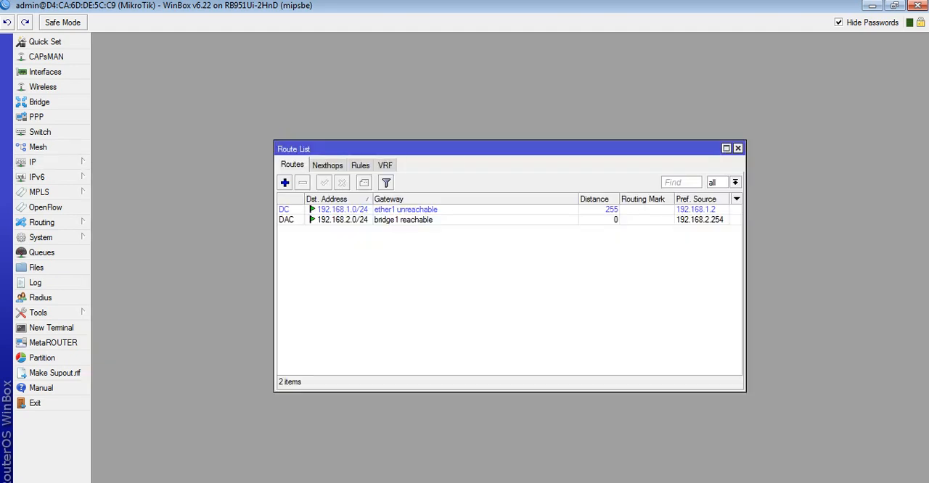
left_click(285, 182)
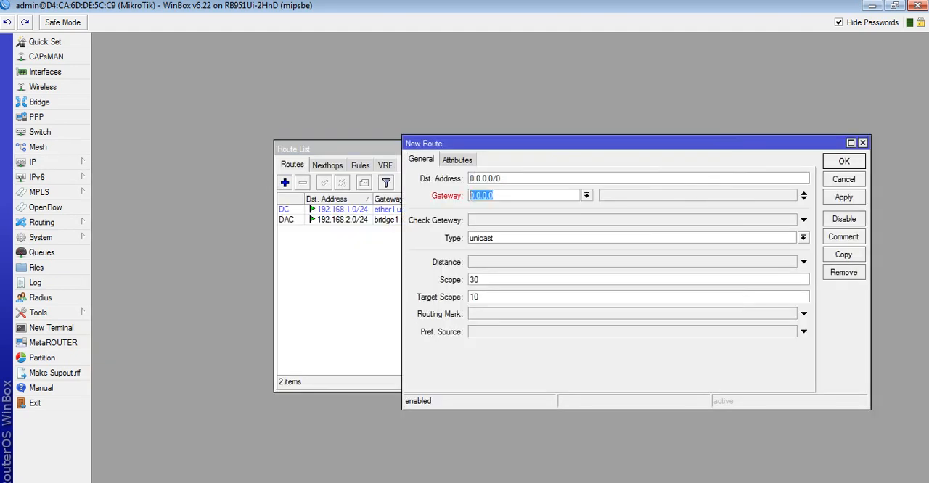
type("192.168.1.1")
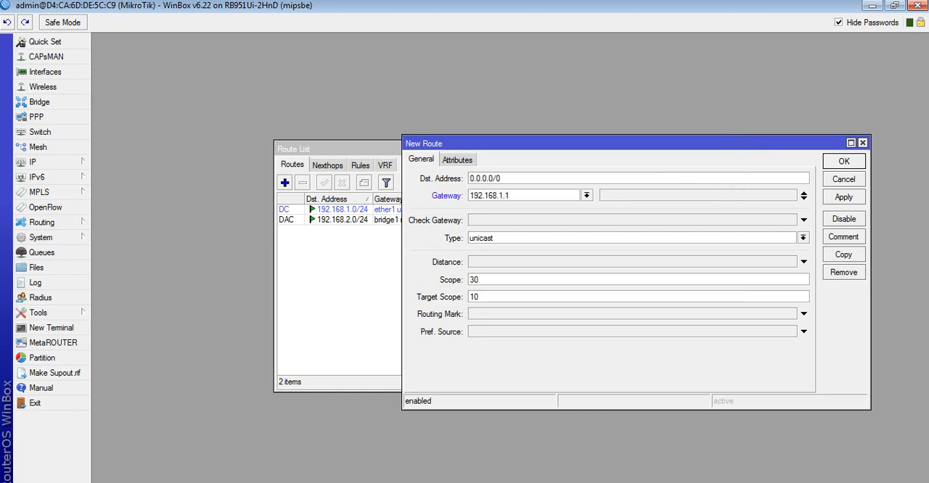
left_click(843, 196)
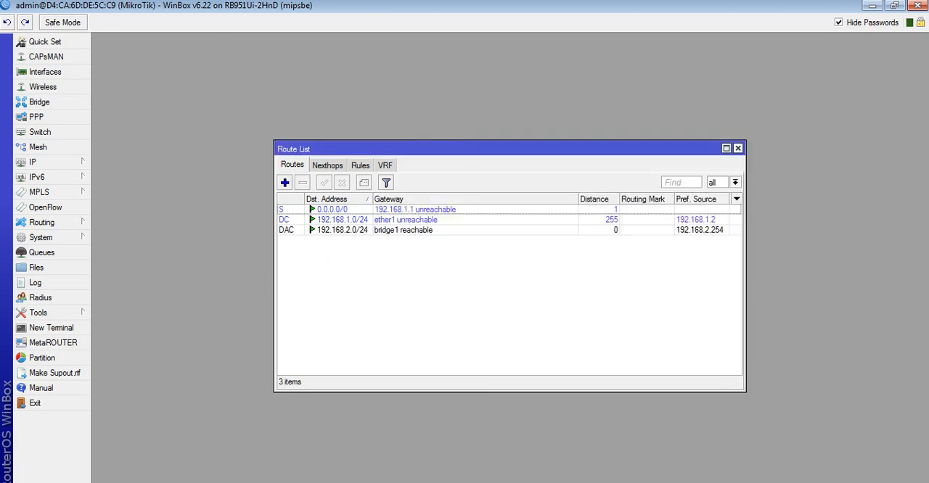
left_click(738, 148)
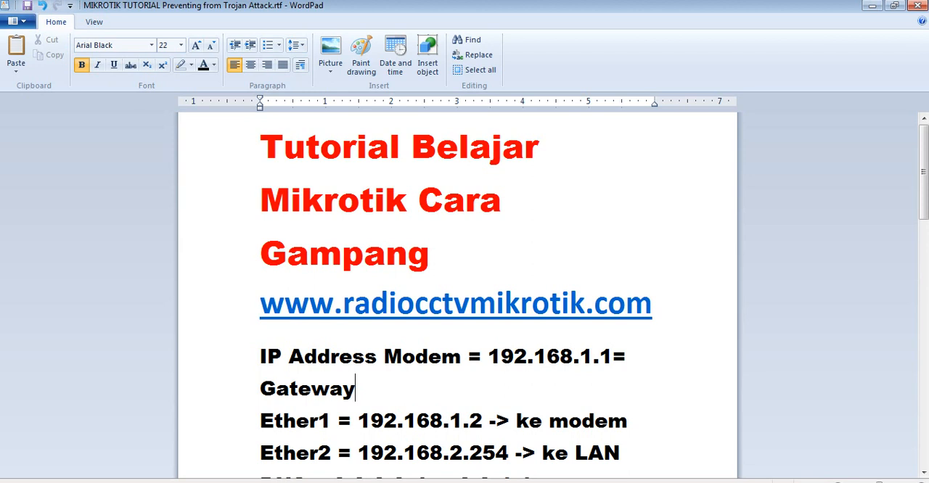
Step: Bring up the router's DNS settings from the IP menu
scroll("down", 3)
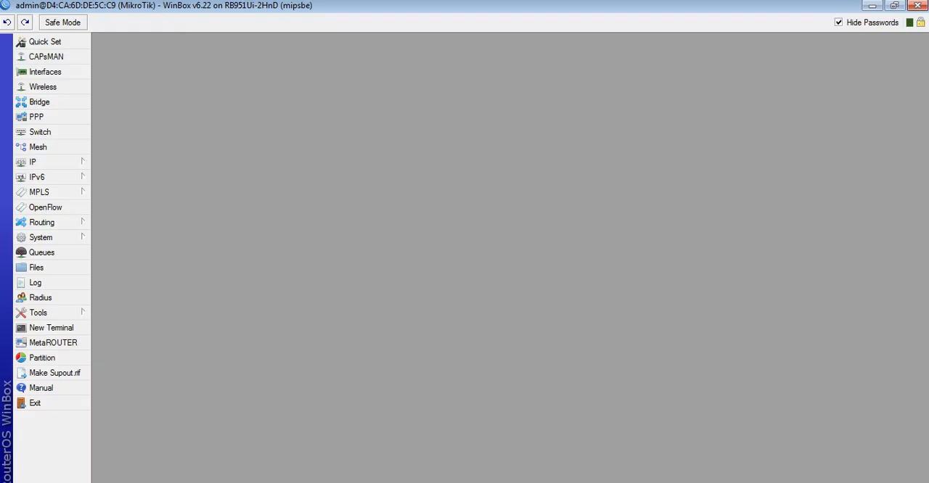
left_click(32, 161)
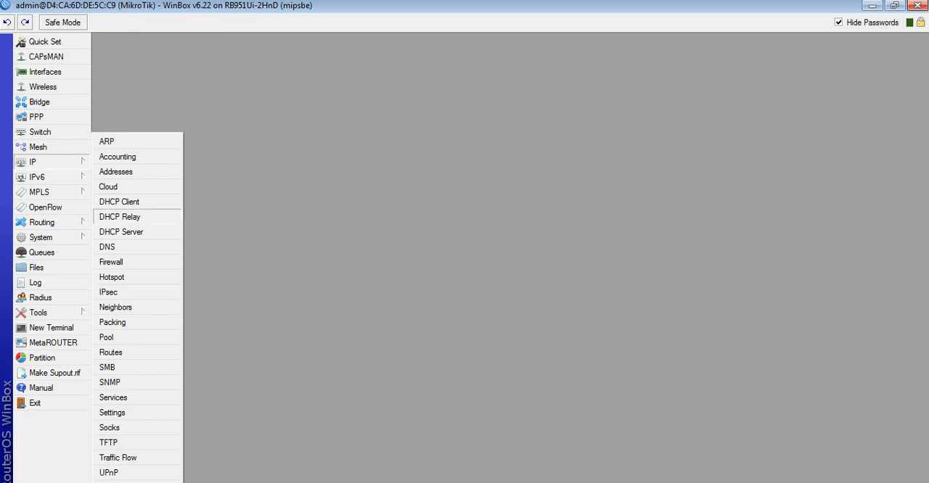
left_click(106, 247)
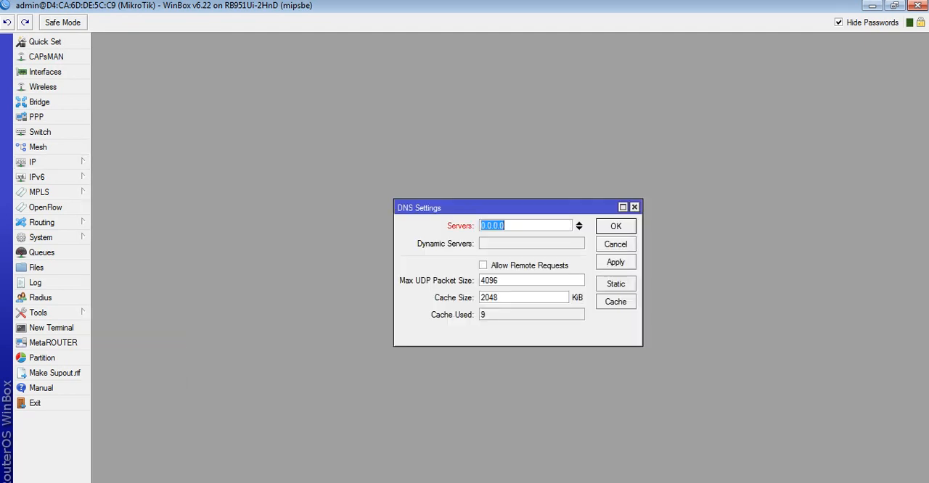
Step: Enter DNS servers 8.8.8.8 and 8.8.4.4 and confirm with OK
type("8.8.8")
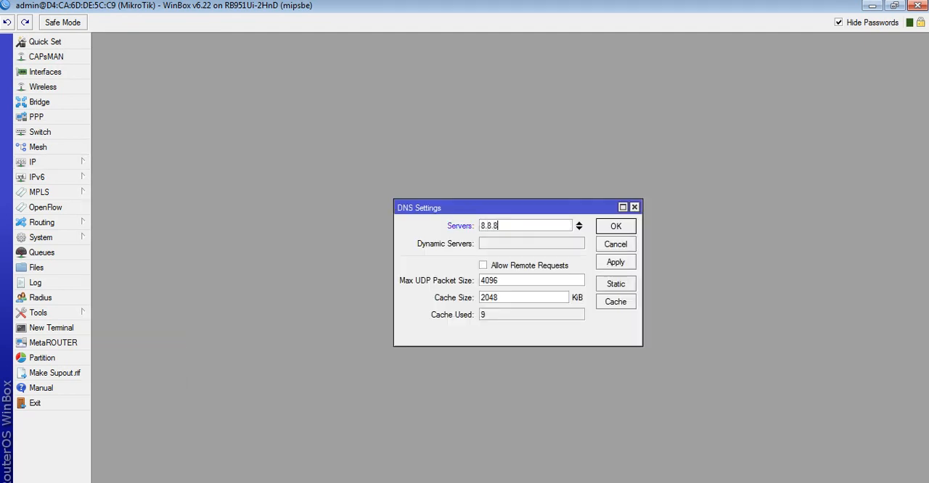
type(".8")
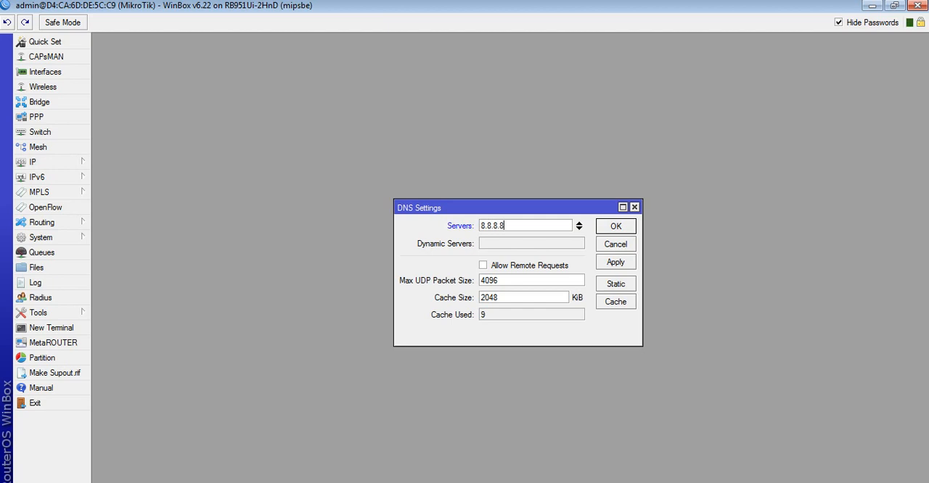
left_click(579, 223)
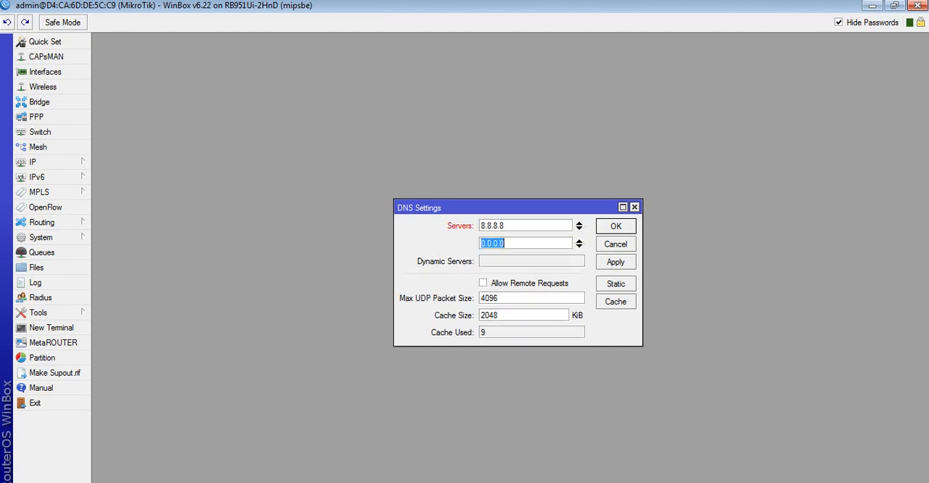
type("8.8.4")
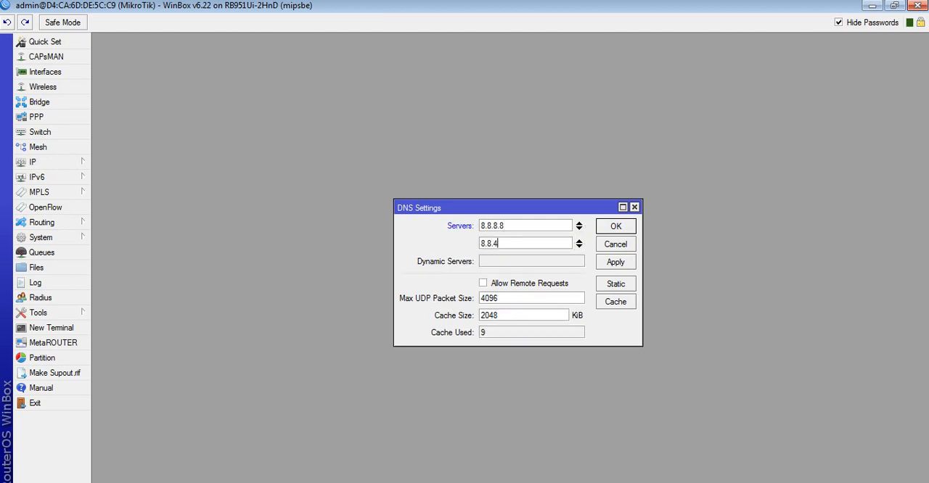
left_click(483, 283)
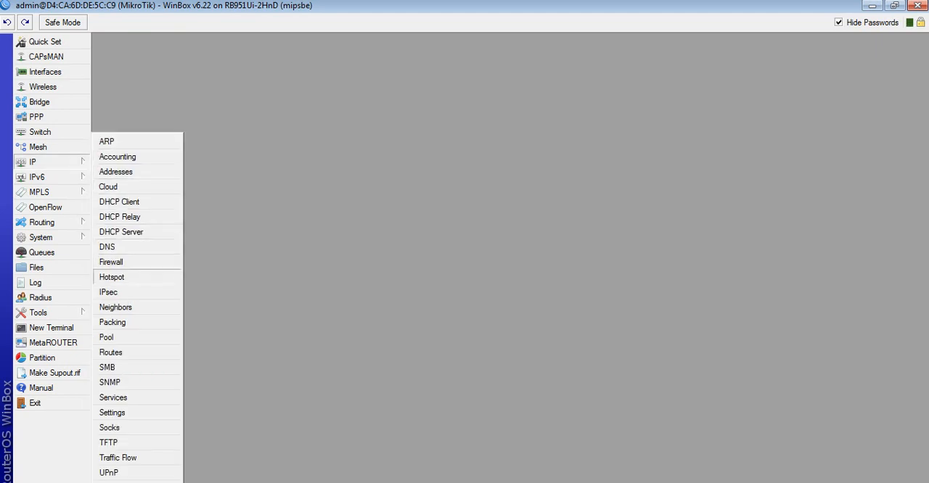
Step: Create a new firewall NAT rule with chain srcnat and out-interface ether1
left_click(111, 277)
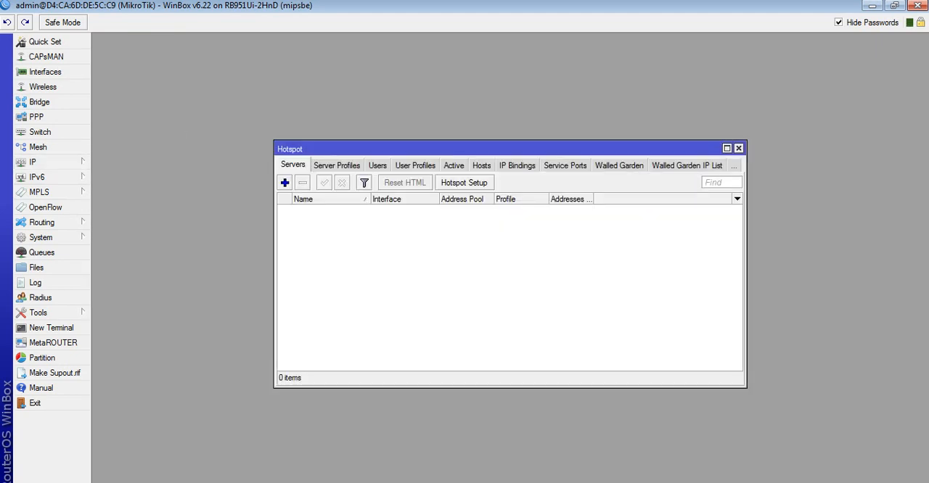
left_click(31, 161)
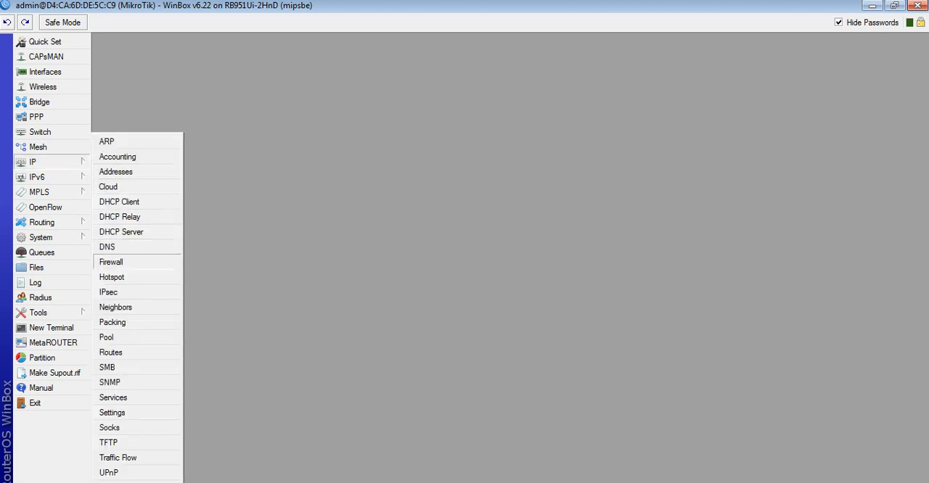
left_click(111, 262)
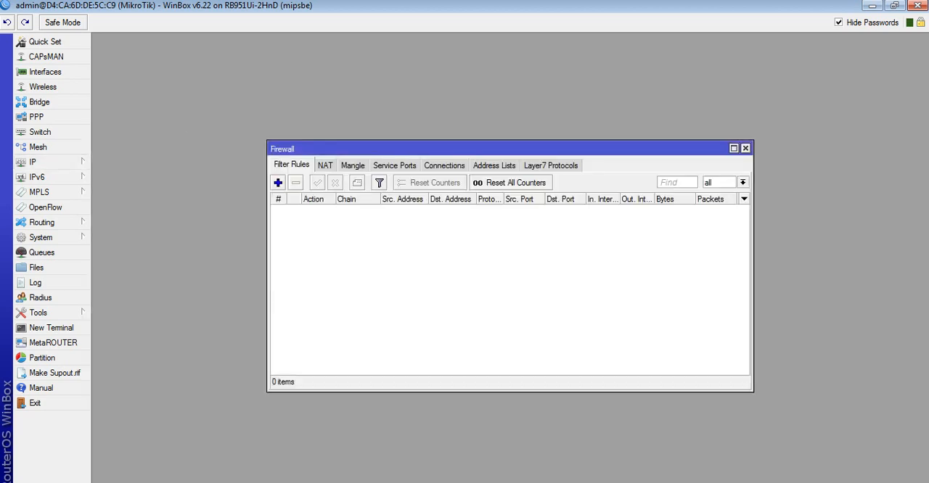
left_click(324, 165)
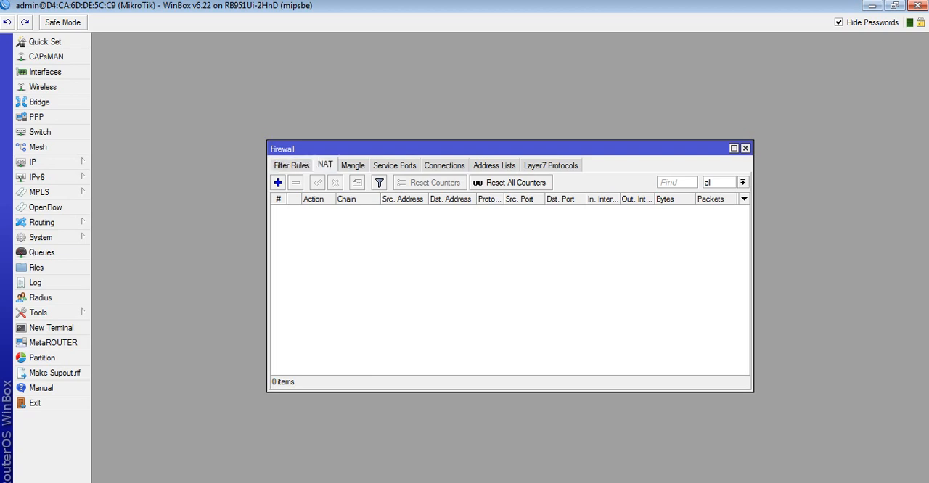
left_click(278, 182)
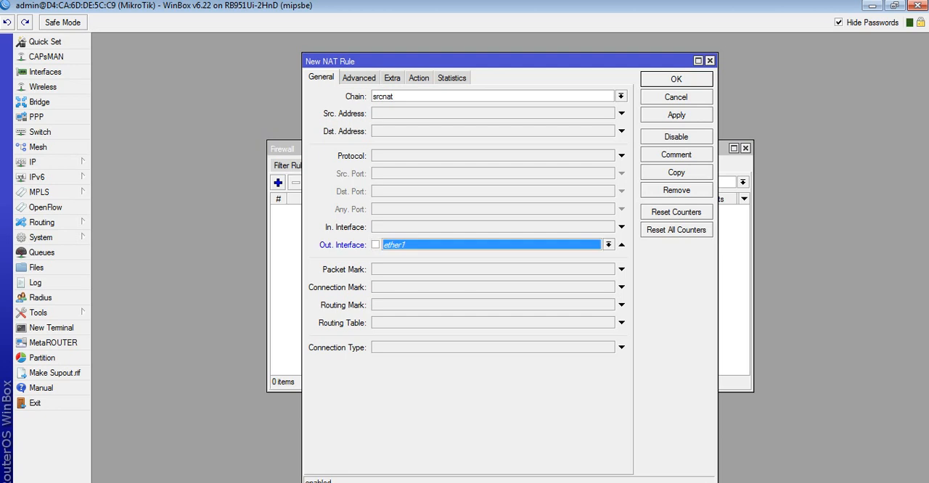
Step: Set the srcnat ether1 rule's action to masquerade, save it, and return to the notes
left_click(676, 114)
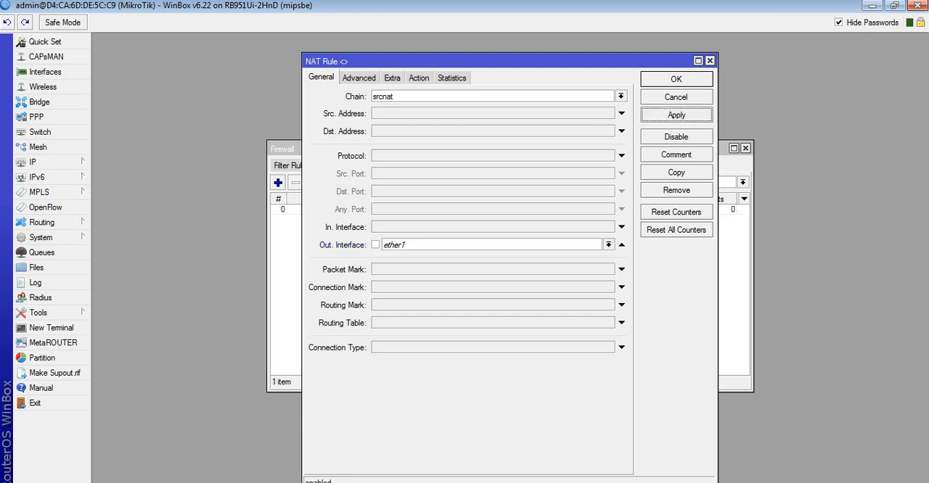
left_click(418, 78)
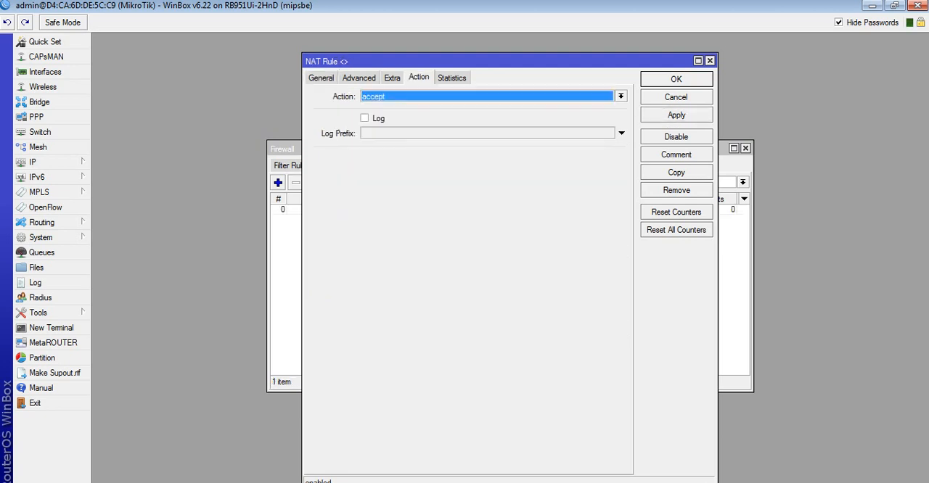
left_click(621, 95)
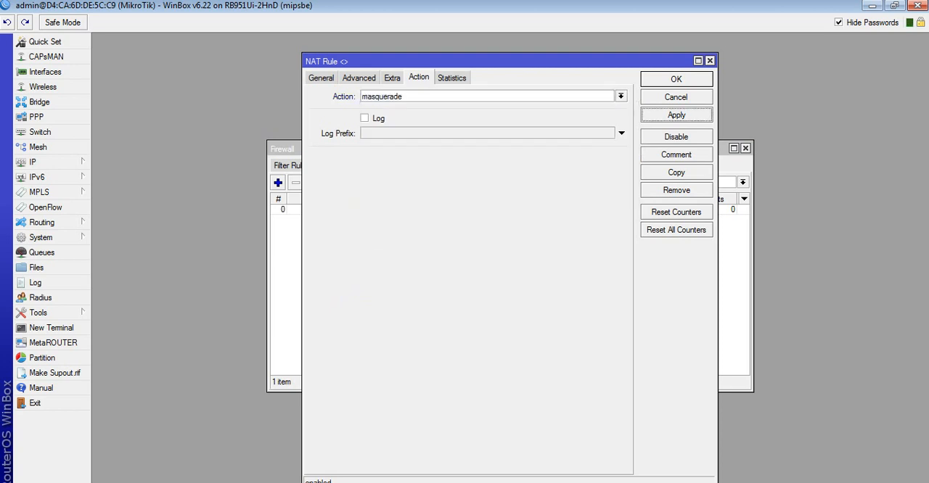
left_click(321, 78)
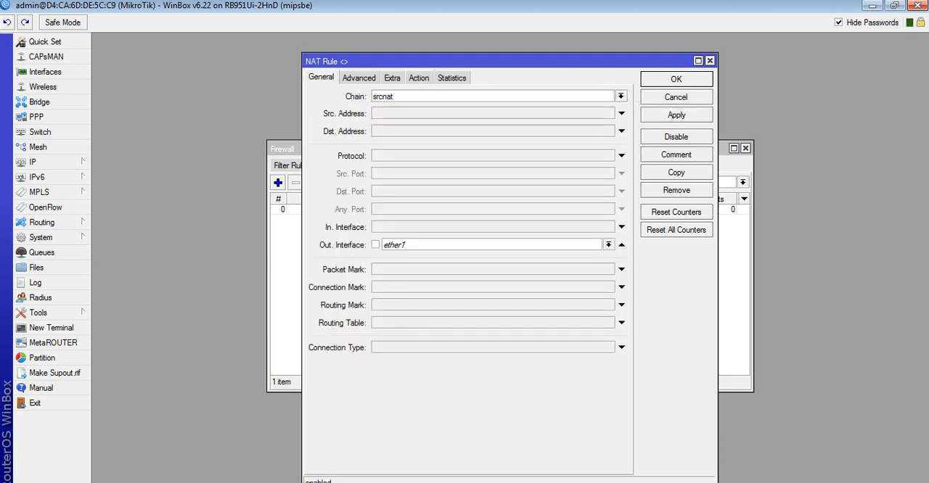
left_click(418, 77)
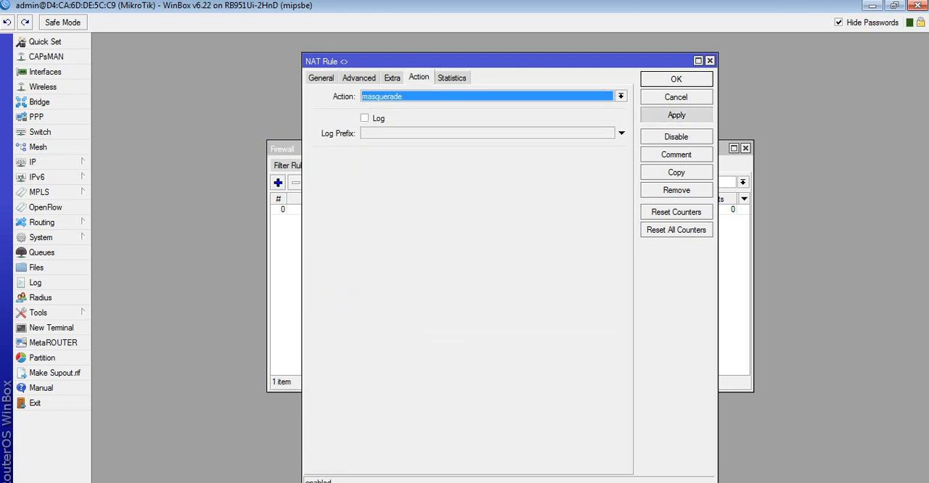
left_click(675, 79)
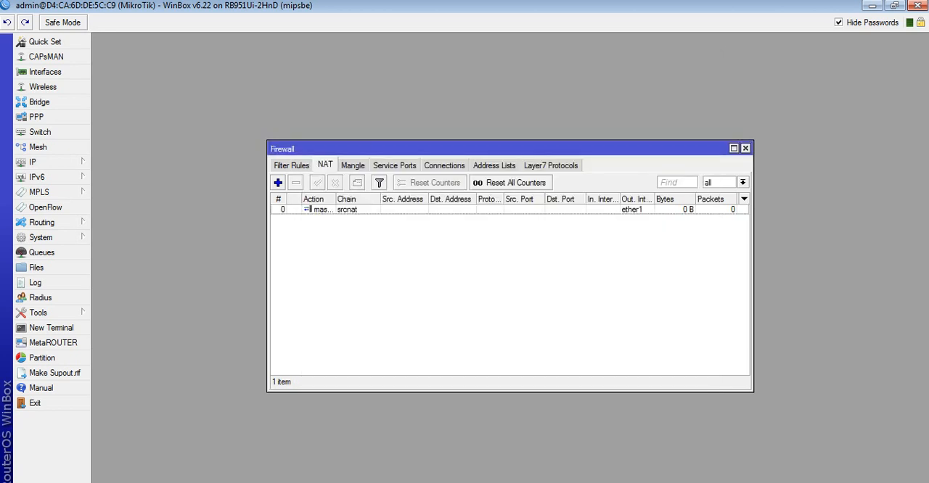
left_click(744, 148)
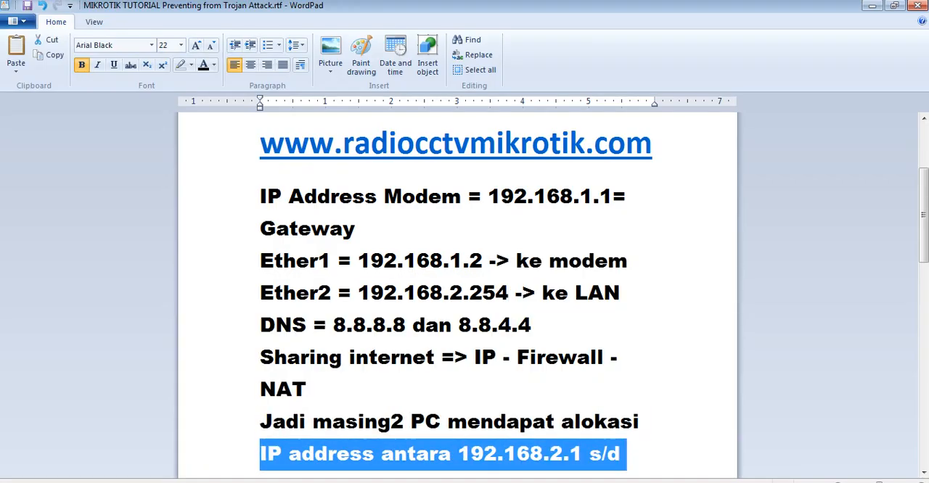
Step: Scroll the WordPad notes down to the Simple Queue bandwidth management section
scroll("down", 3)
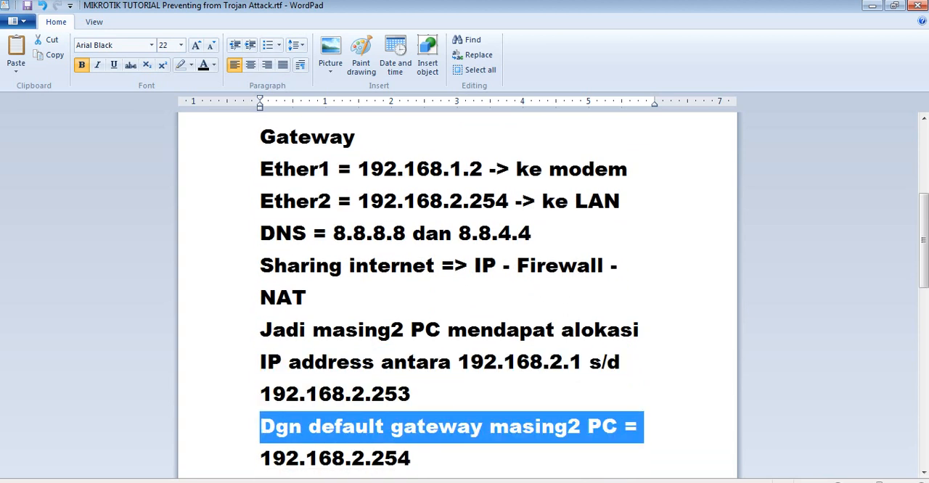
scroll("down", 3)
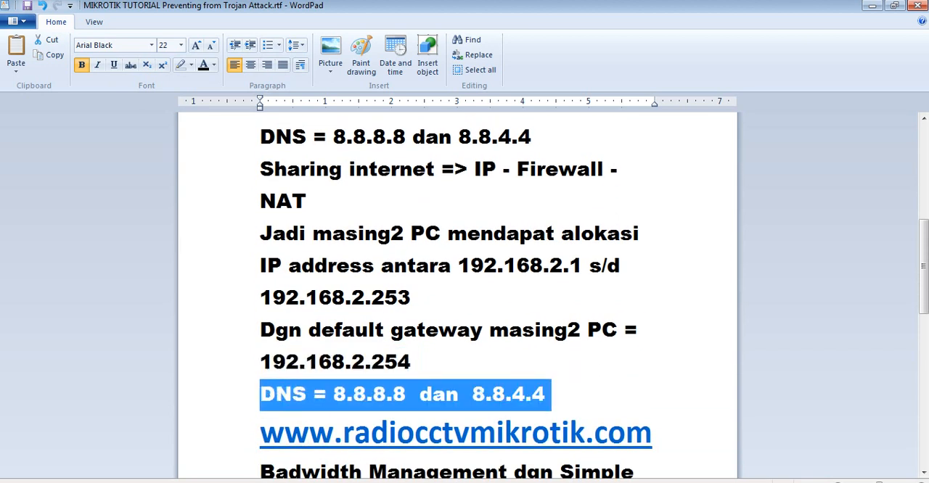
scroll("down", 3)
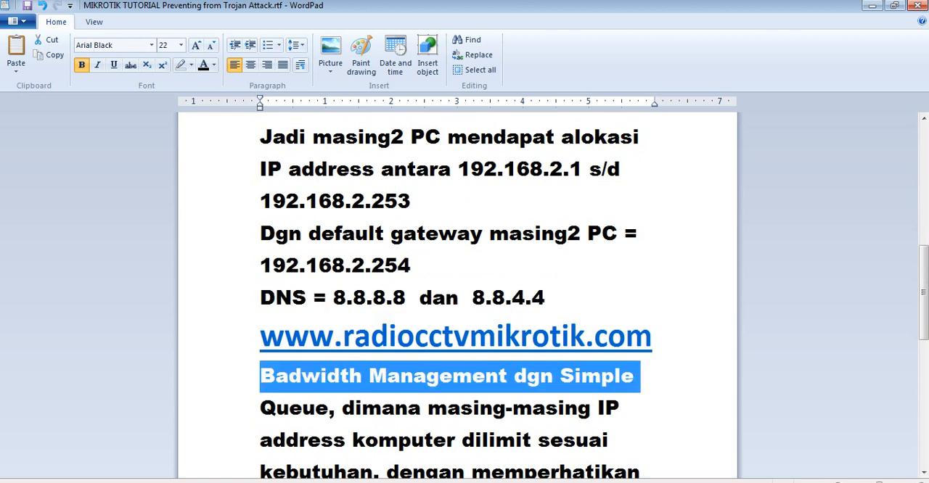
scroll("down", 3)
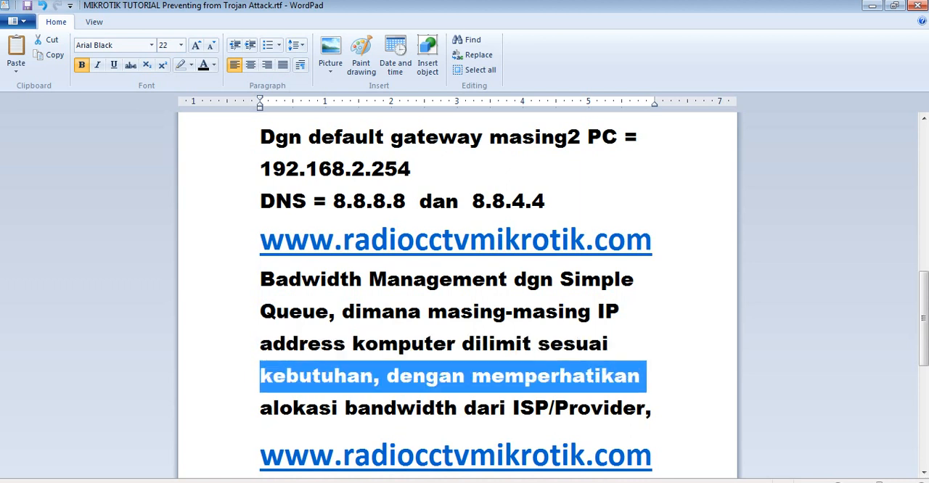
scroll("down", 3)
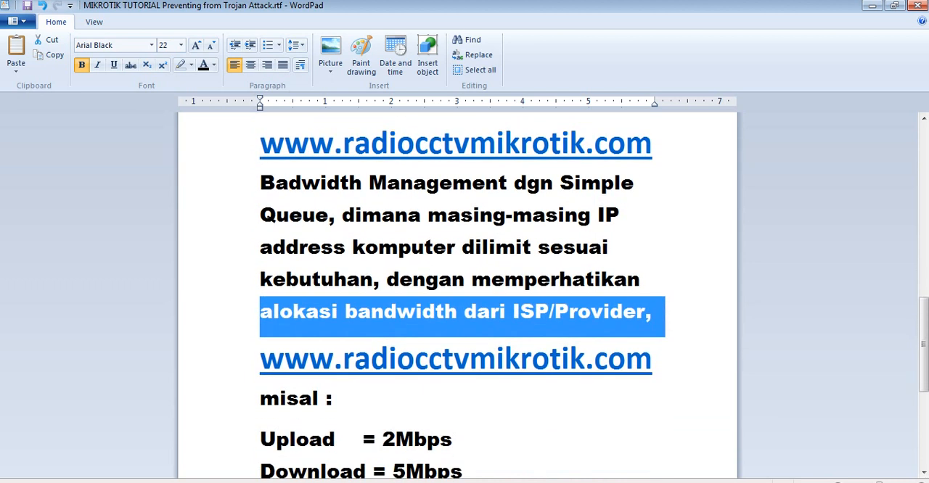
scroll("down", 3)
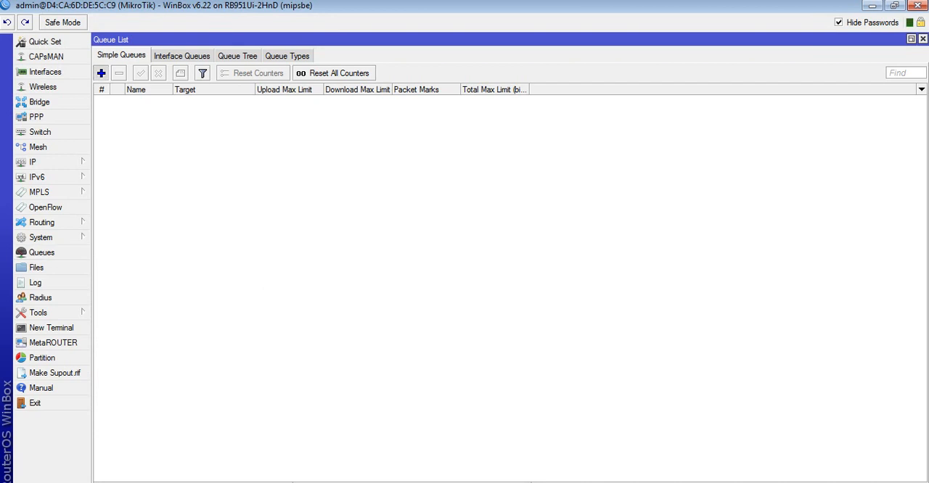
Step: Add a simple queue 'PC 1' targeting 192.168.2.1 and begin typing its upload max limit
left_click(101, 73)
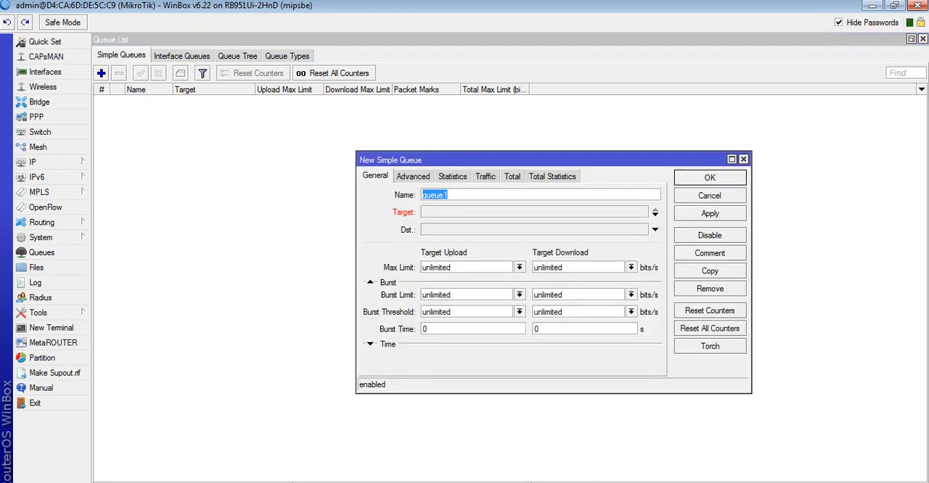
type("PV")
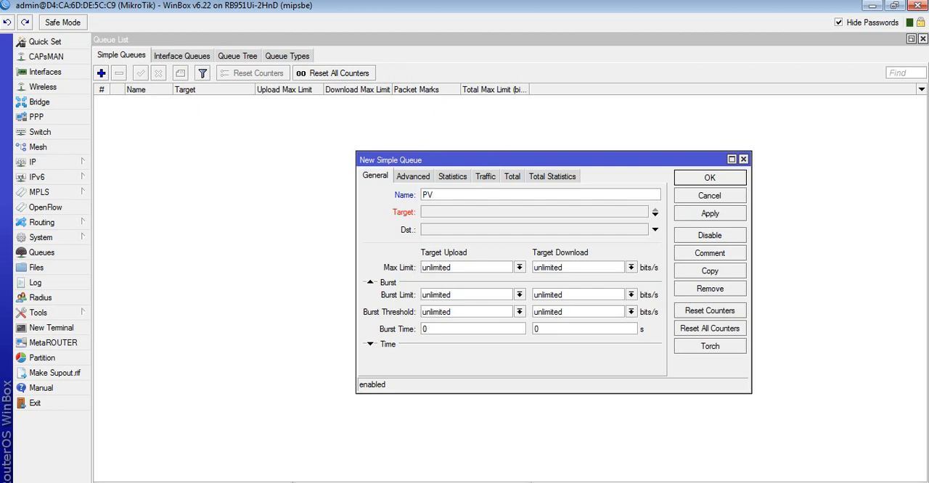
type("PC 1")
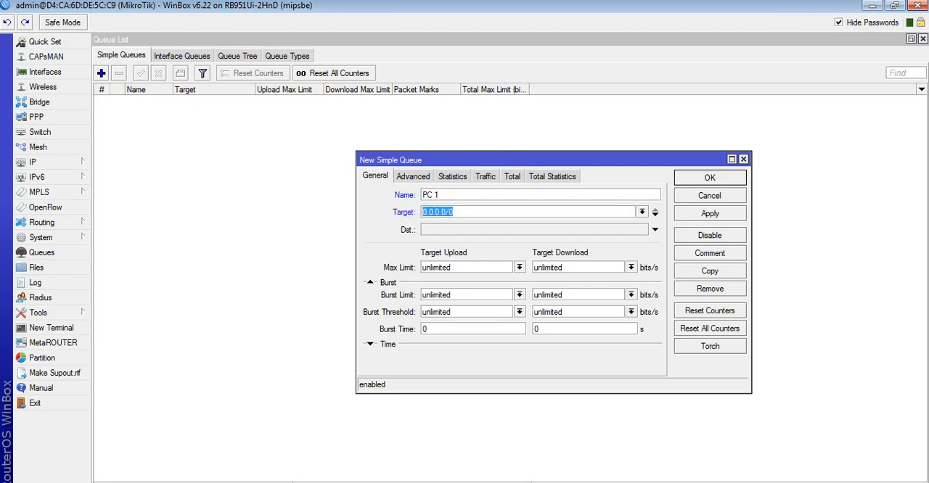
type("192.168")
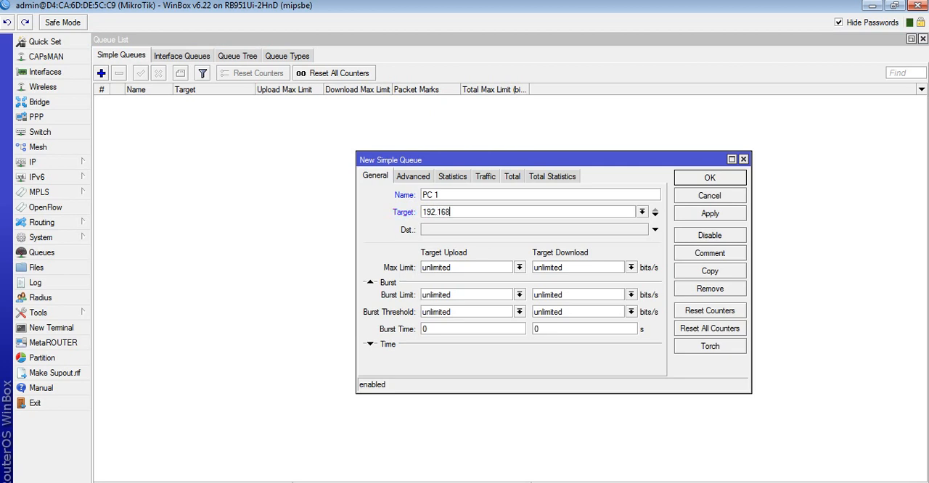
type(".2.1")
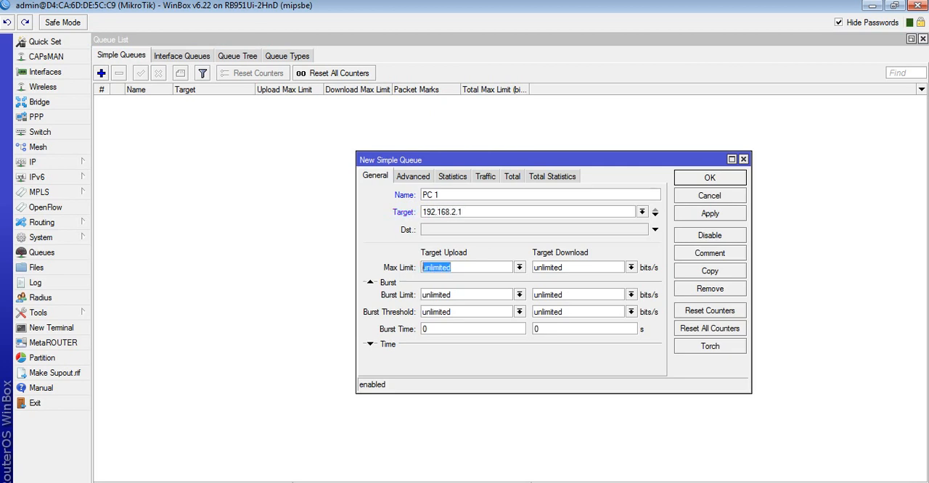
type("6")
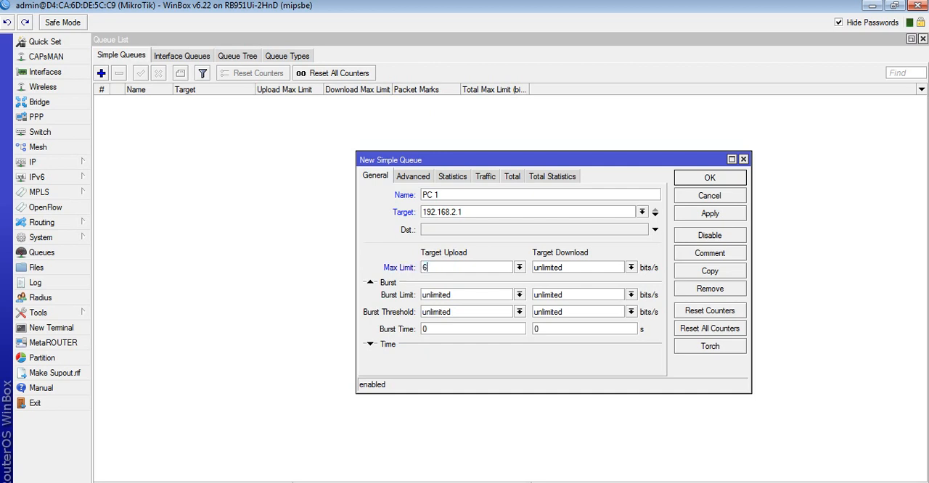